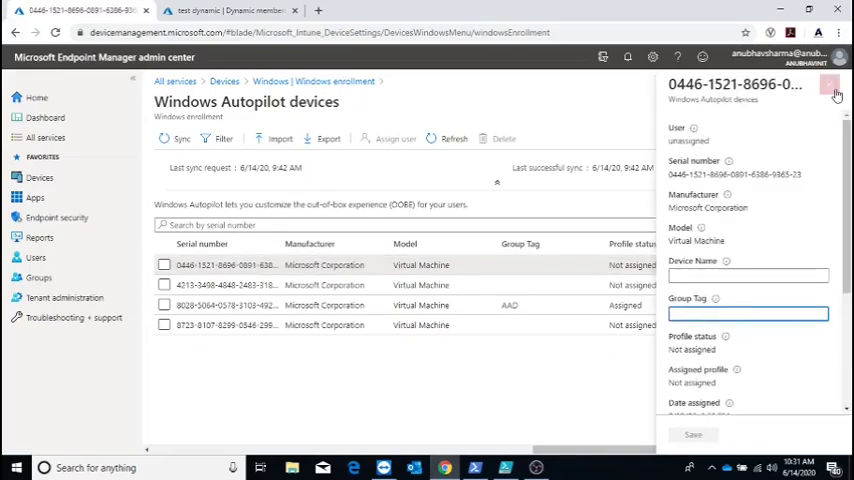
Step: Close the first device's properties pane, back on the Windows Autopilot devices list
{"action": "left_click", "coordinate": [829, 90]}
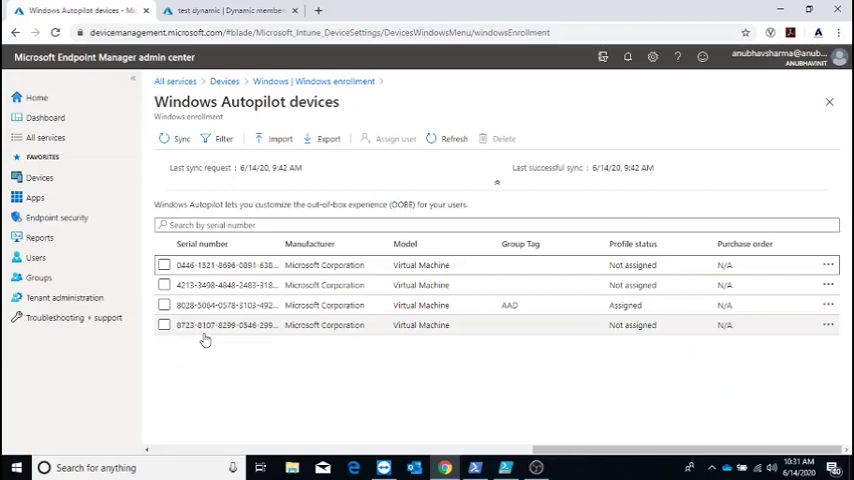
{"action": "mouse_move", "coordinate": [270, 380]}
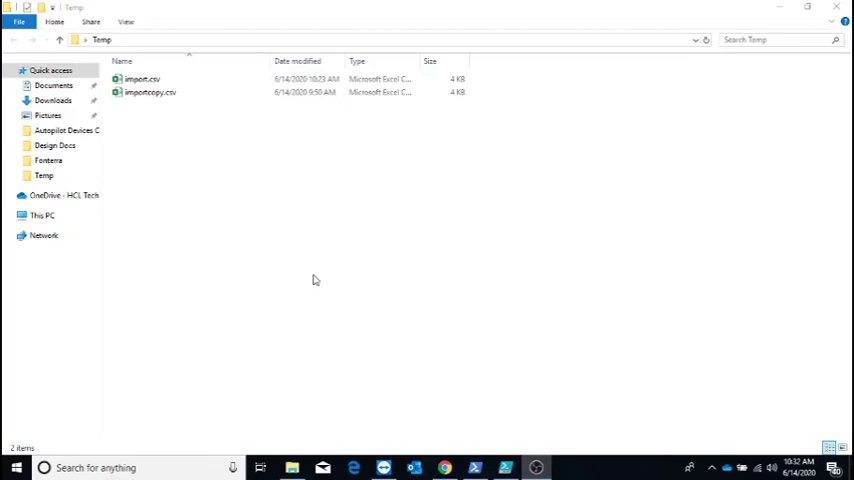
Step: Open importcopy.csv from the Temp folder in Excel
{"action": "left_click", "coordinate": [150, 92]}
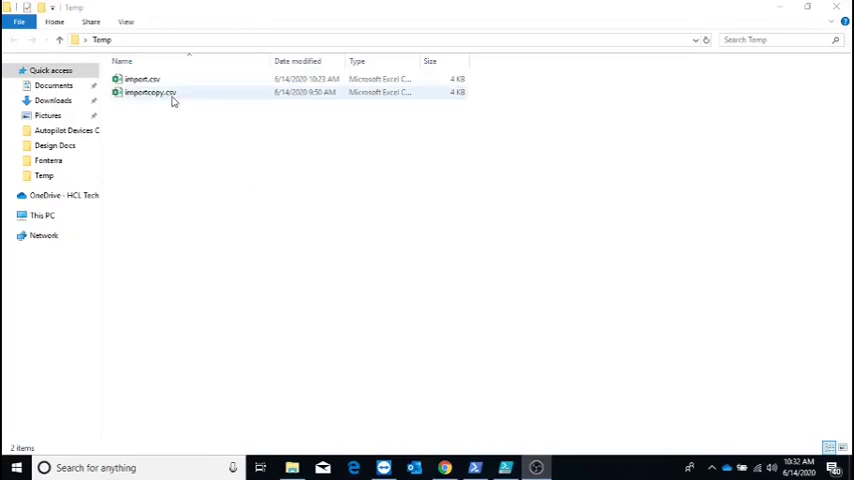
{"action": "double_click", "coordinate": [150, 92]}
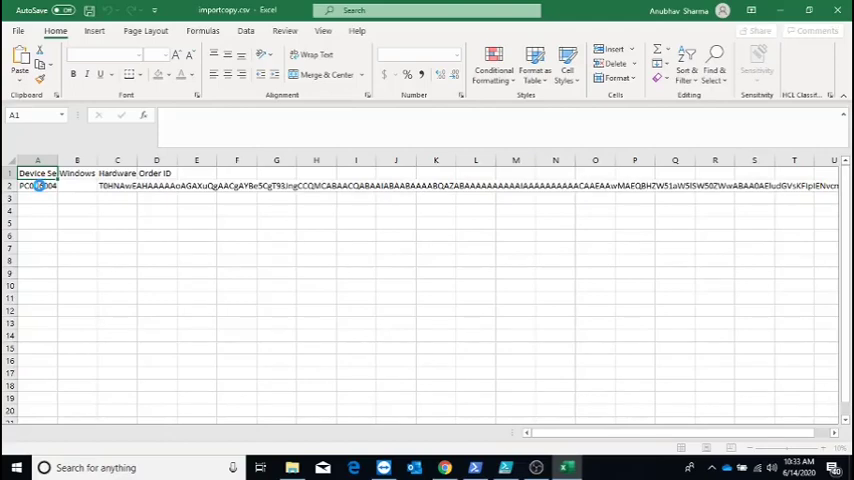
Step: Enter tempgt1 in cell D2 as PC0U6004's Order ID and commit it
{"action": "left_click", "coordinate": [117, 186]}
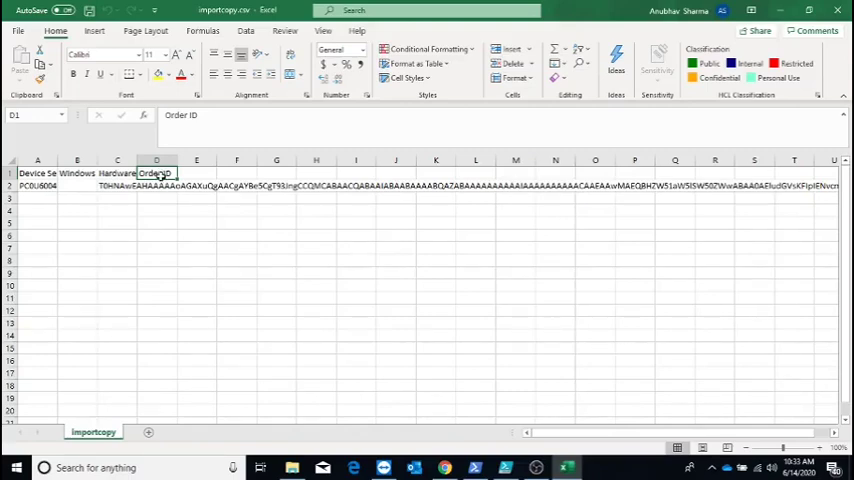
{"action": "left_click", "coordinate": [156, 185]}
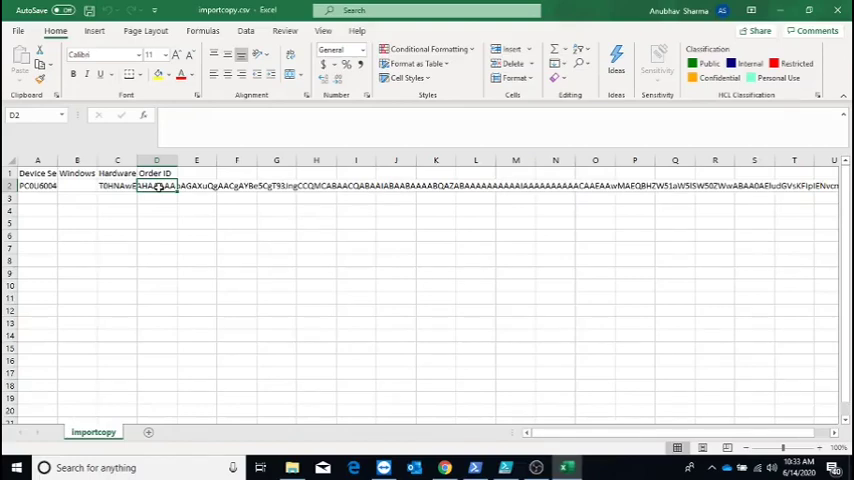
{"action": "type", "text": "temp"}
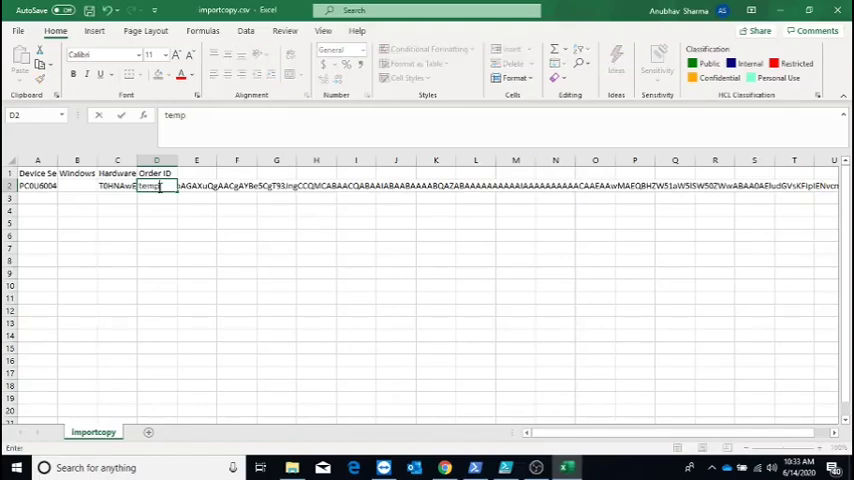
{"action": "type", "text": "gt1"}
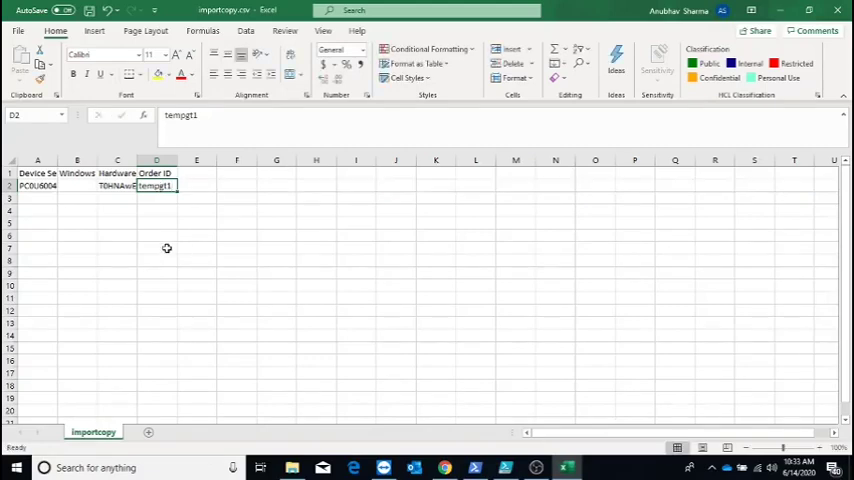
{"action": "left_click", "coordinate": [37, 186]}
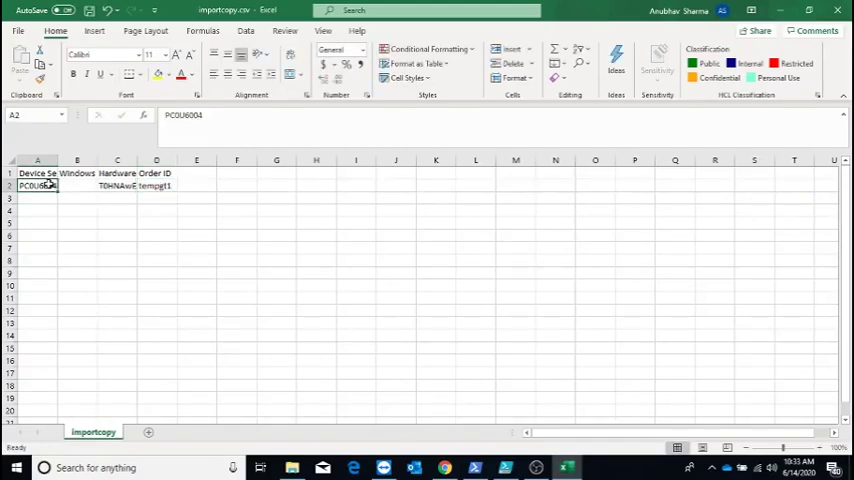
{"action": "left_click", "coordinate": [156, 186]}
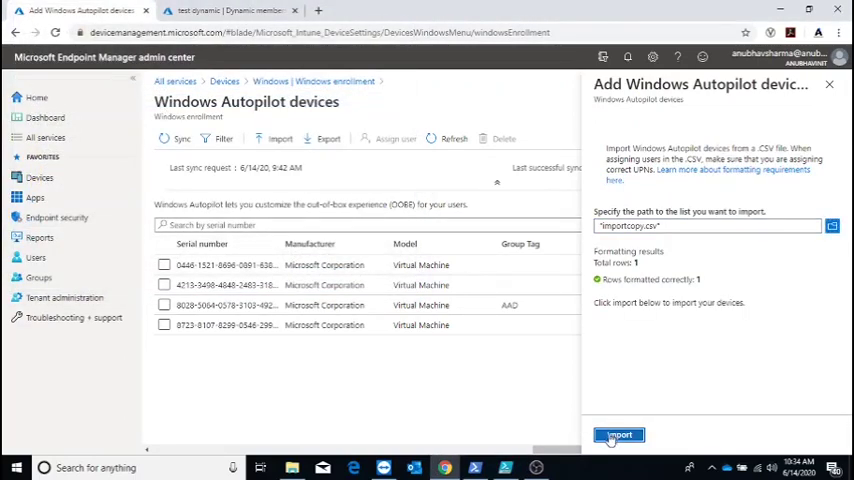
Step: Import importcopy.csv into the Windows Autopilot devices list
{"action": "left_click", "coordinate": [618, 434]}
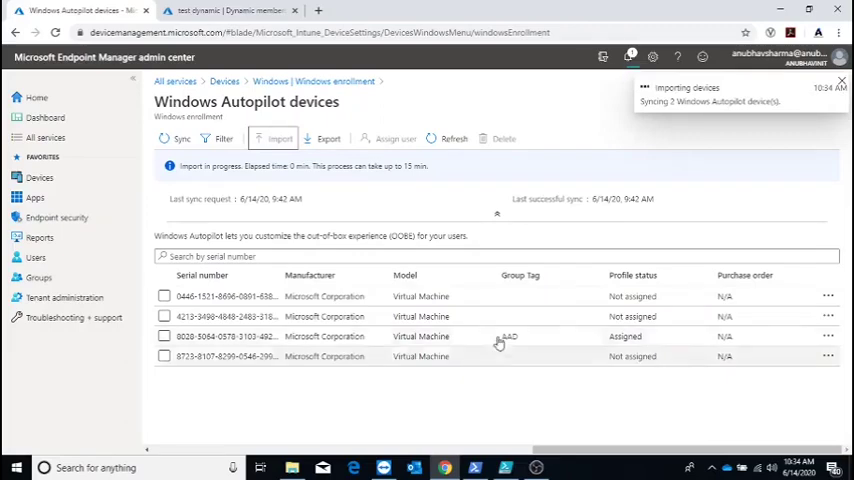
{"action": "mouse_move", "coordinate": [623, 228]}
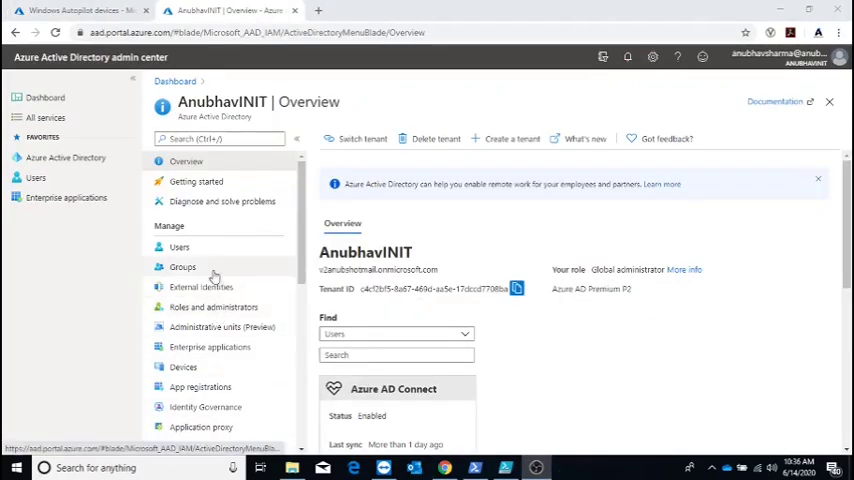
Step: Search Groups for 'test' and open the test dynamic group's membership rules
{"action": "left_click", "coordinate": [182, 267]}
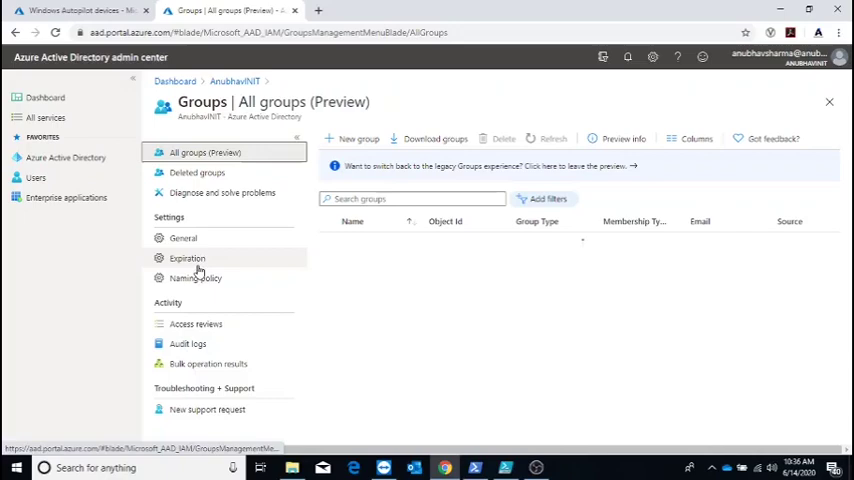
{"action": "type", "text": "test"}
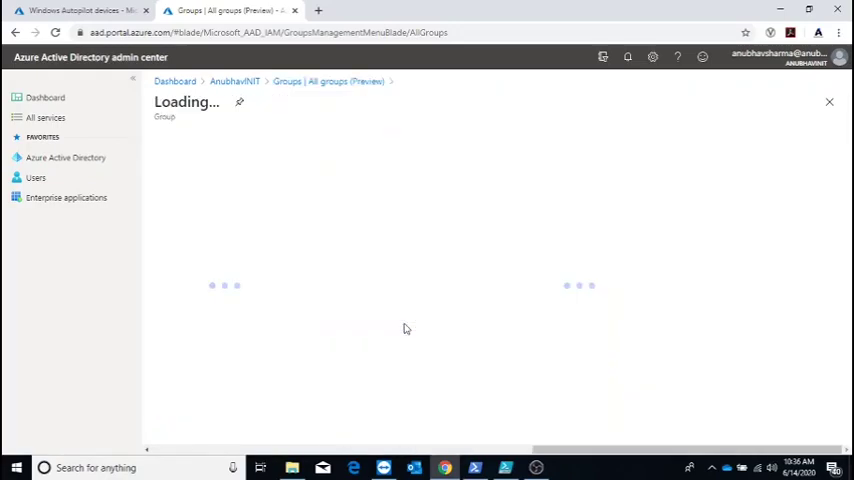
{"action": "left_click", "coordinate": [217, 378]}
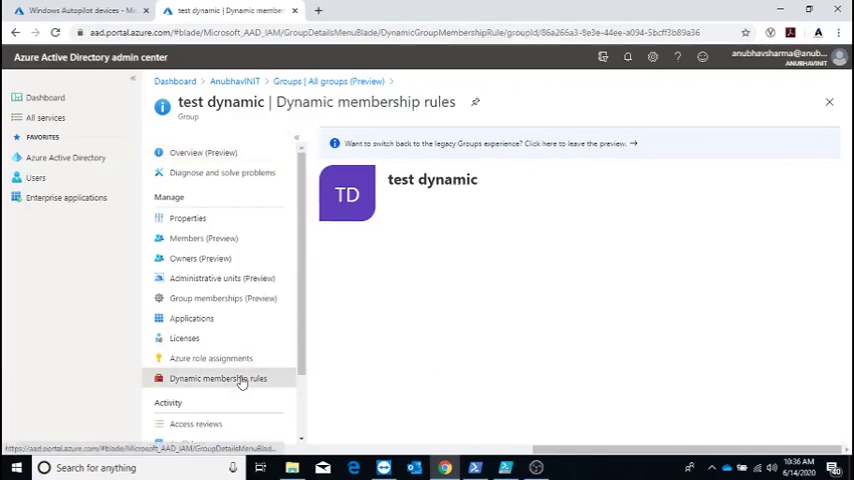
{"action": "left_click", "coordinate": [217, 378]}
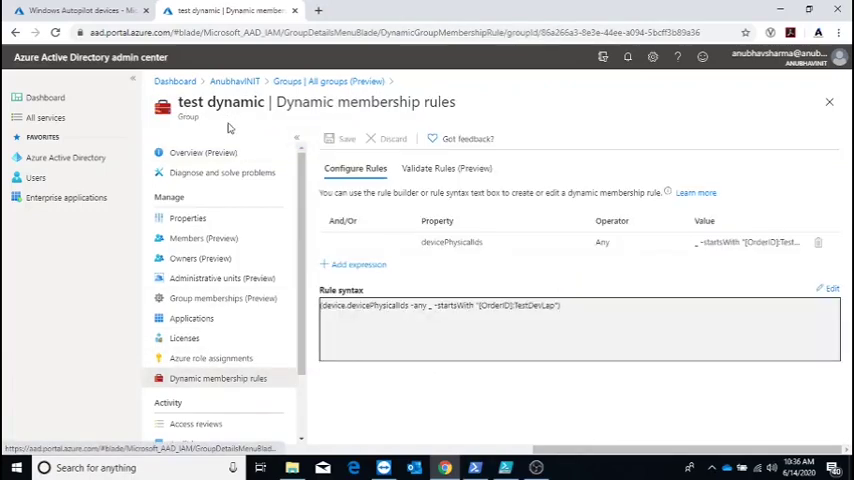
Step: Change the rule syntax to OrderID:tempgt1 and apply it
{"action": "double_click", "coordinate": [220, 101]}
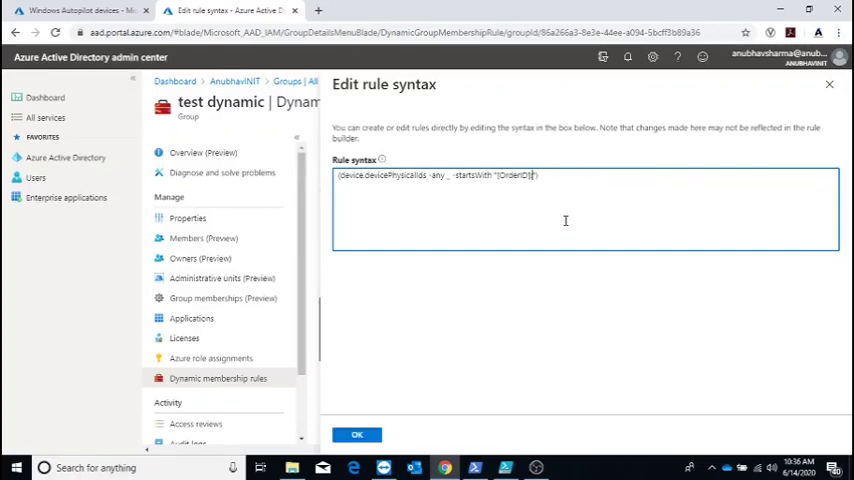
{"action": "type", "text": "tempgt1"}
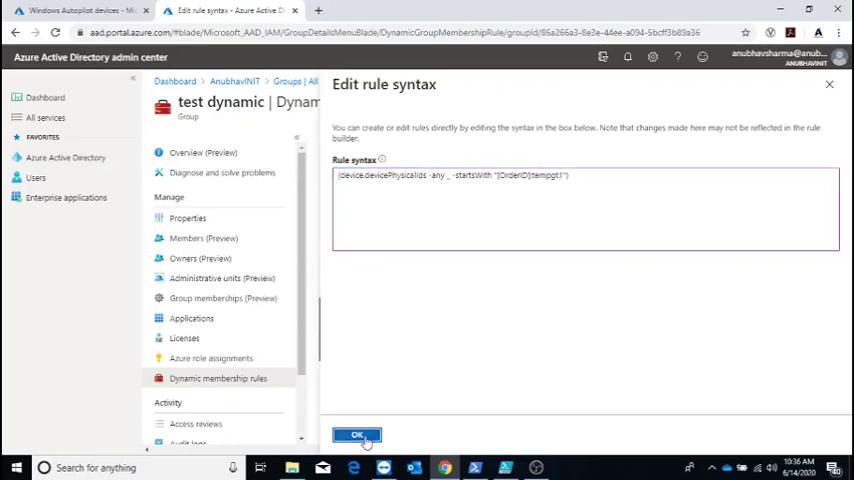
{"action": "left_click", "coordinate": [357, 434]}
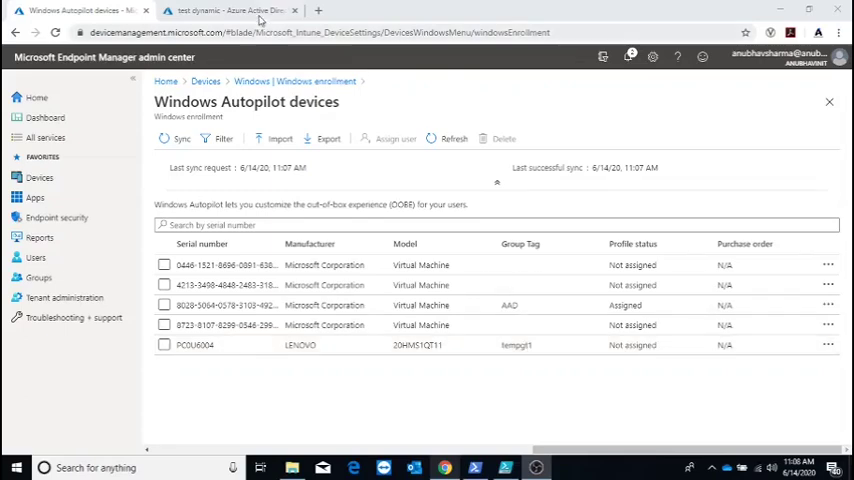
{"action": "left_click", "coordinate": [230, 10]}
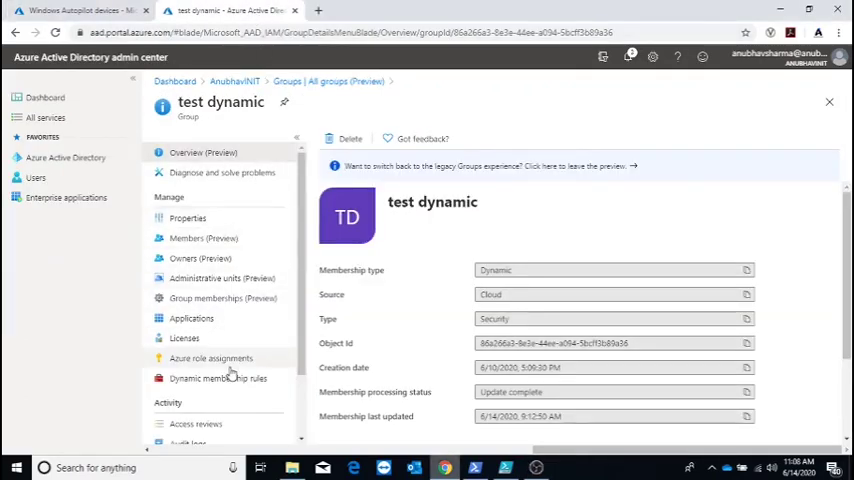
Step: Review the test dynamic group's rule and members, confirming LP-PC0U6004 is listed
{"action": "left_click", "coordinate": [217, 378]}
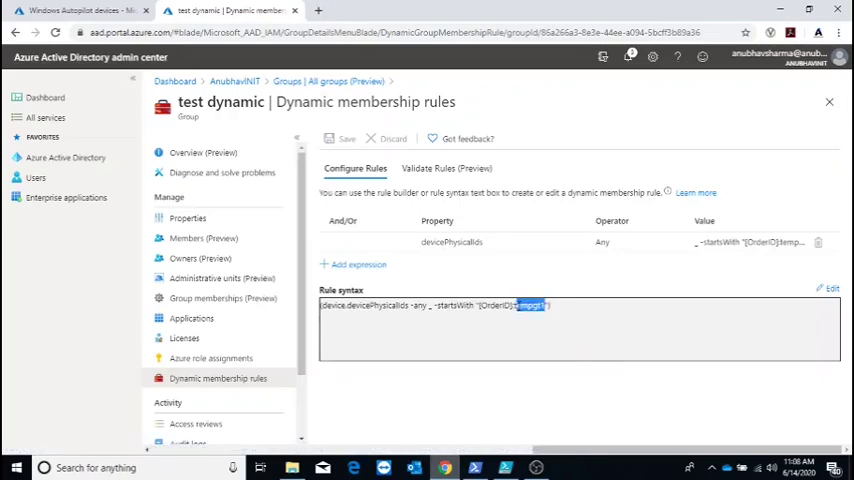
{"action": "left_click", "coordinate": [204, 238]}
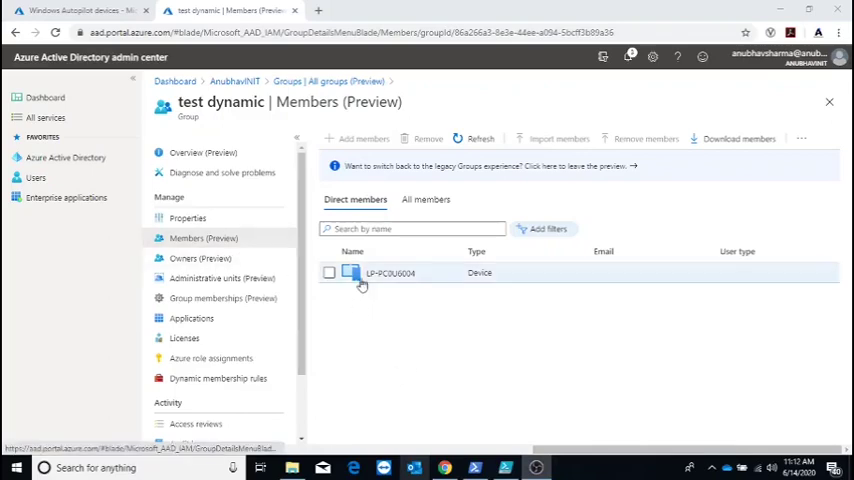
{"action": "left_click", "coordinate": [80, 10]}
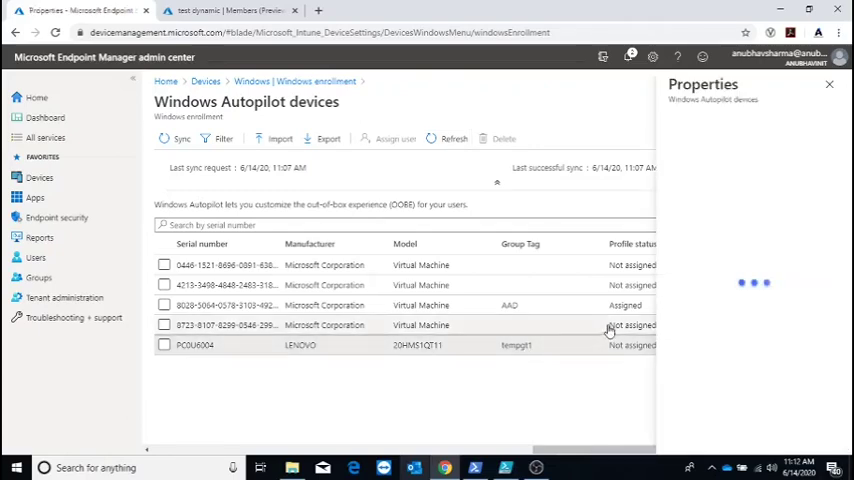
Step: Open PC0U6004's properties and focus its Group Tag field showing tempgt1
{"action": "left_click", "coordinate": [196, 345]}
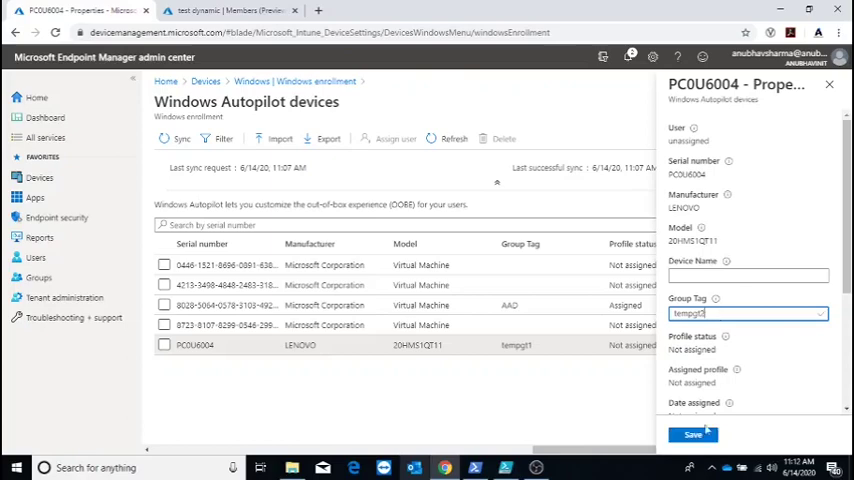
{"action": "left_click", "coordinate": [693, 434]}
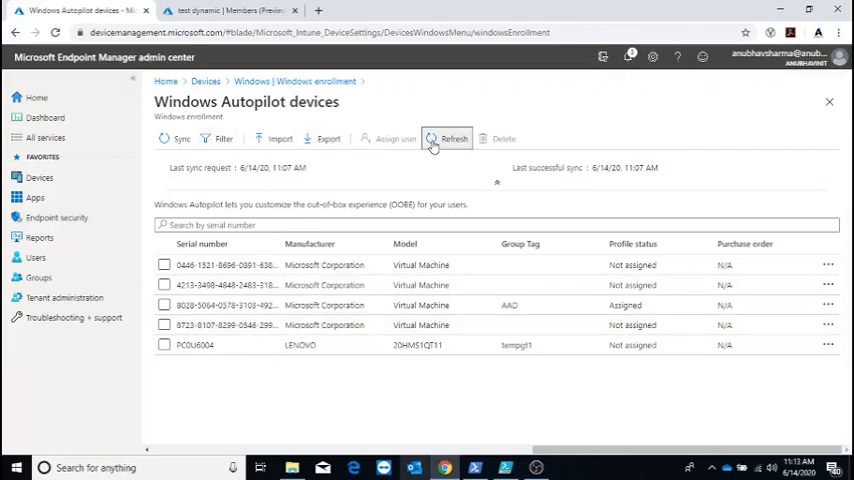
Step: Run Sync on the Windows Autopilot devices list
{"action": "left_click", "coordinate": [176, 138]}
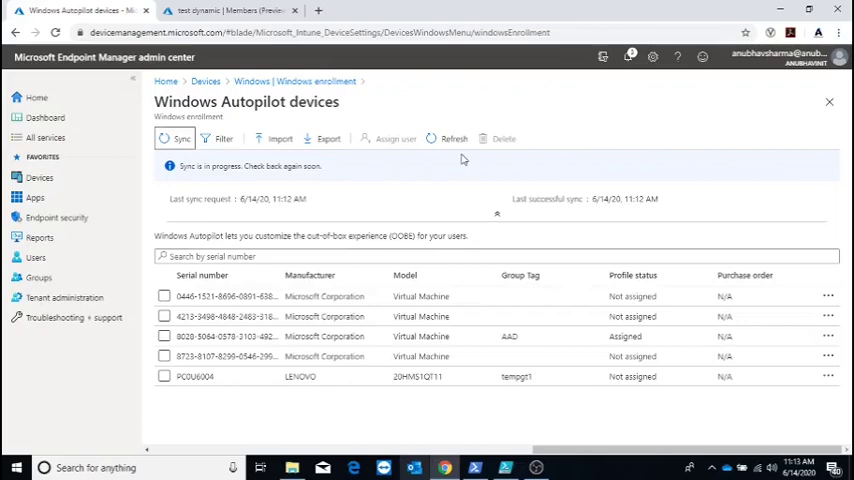
{"action": "mouse_move", "coordinate": [651, 138]}
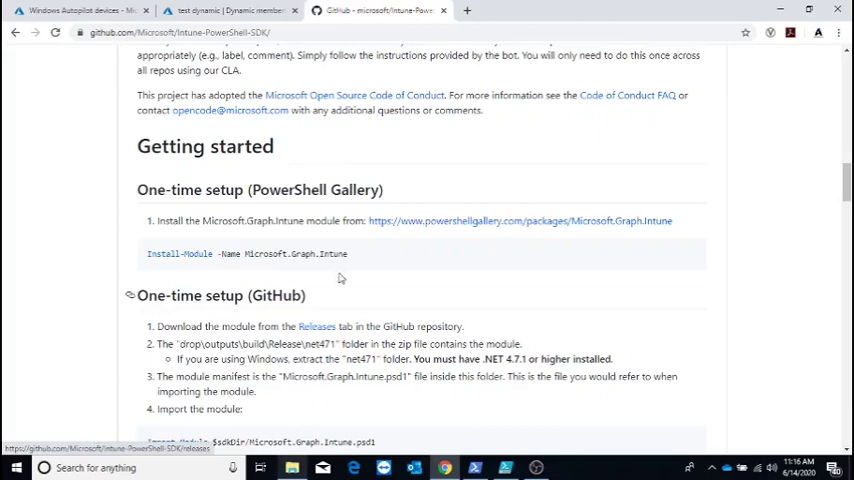
Step: Go to the Intune-PowerShell-SDK GitHub page and scroll to Getting started
{"action": "left_click", "coordinate": [180, 32]}
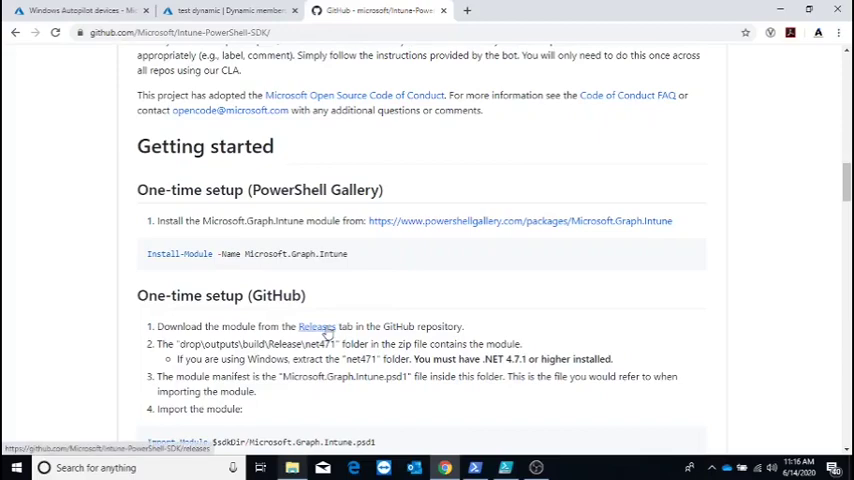
{"action": "left_click", "coordinate": [317, 326]}
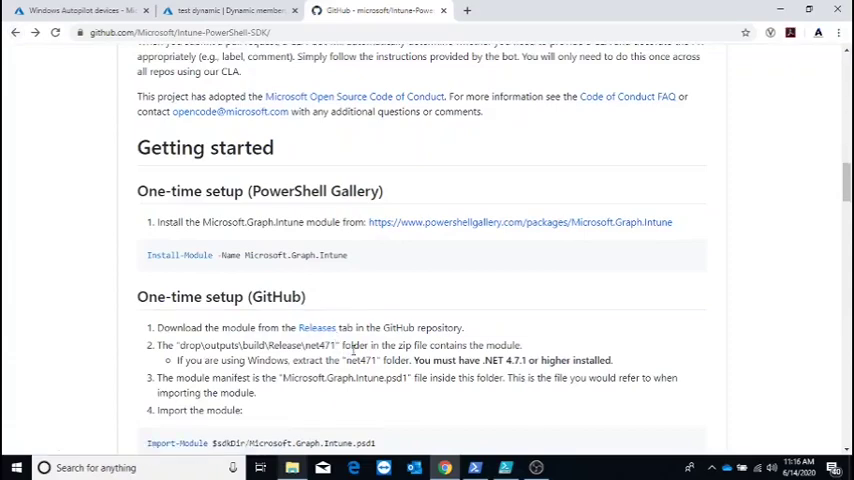
{"action": "scroll", "scroll_direction": "down", "scroll_amount": 3}
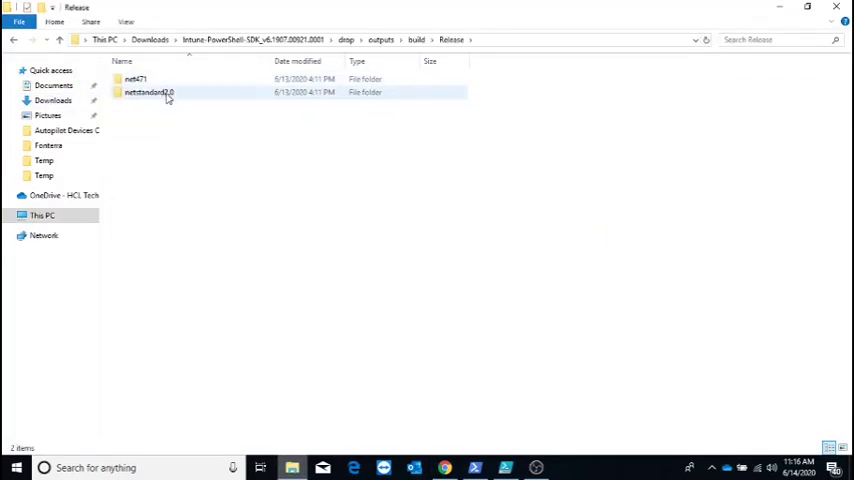
Step: Enter the netstandard2.0 folder and copy its path from the address bar
{"action": "double_click", "coordinate": [148, 92]}
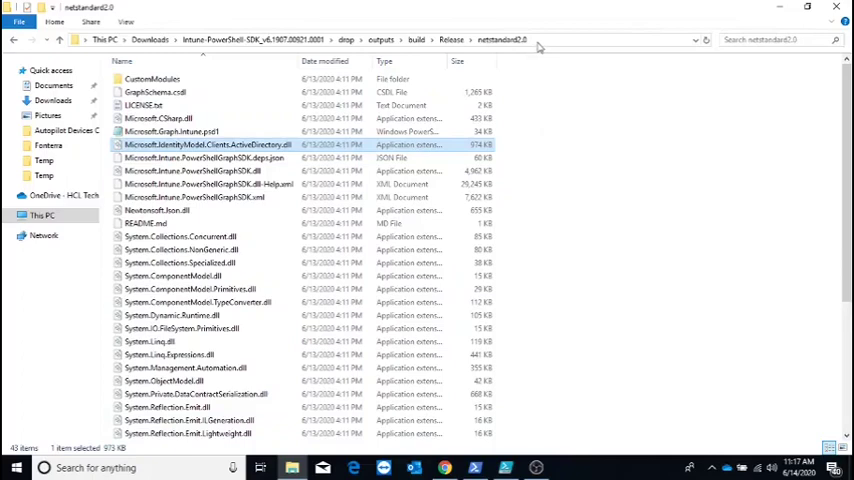
{"action": "right_click", "coordinate": [400, 40]}
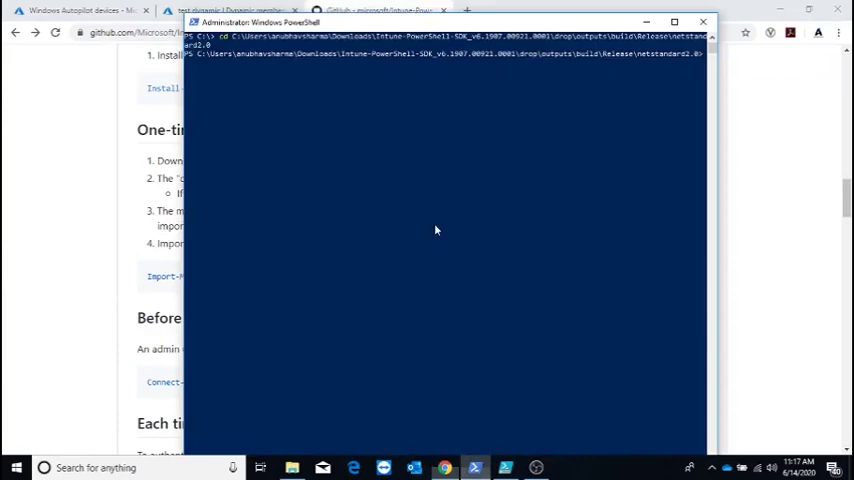
Step: Import the Microsoft.Graph.Intune module and submit the device sign-in code for Graph admin consent
{"action": "type", "text": "Import-Module .\\Microsoft.Graph.Intune.psd1"}
{"action": "type", "text": "Connect-MSGraph -AdminConsent"}
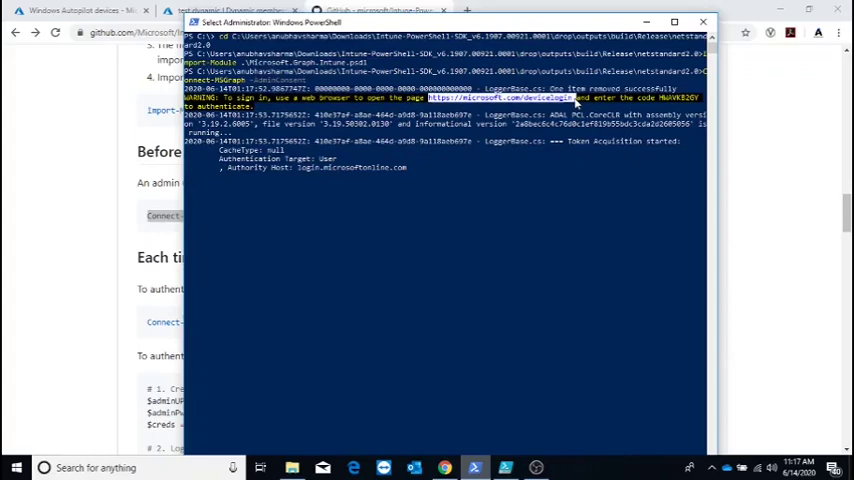
{"action": "mouse_move", "coordinate": [675, 103]}
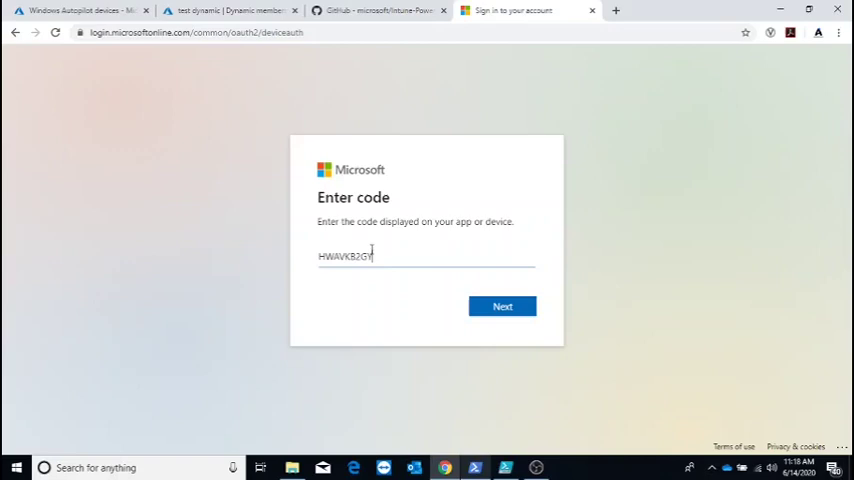
{"action": "left_click", "coordinate": [502, 306]}
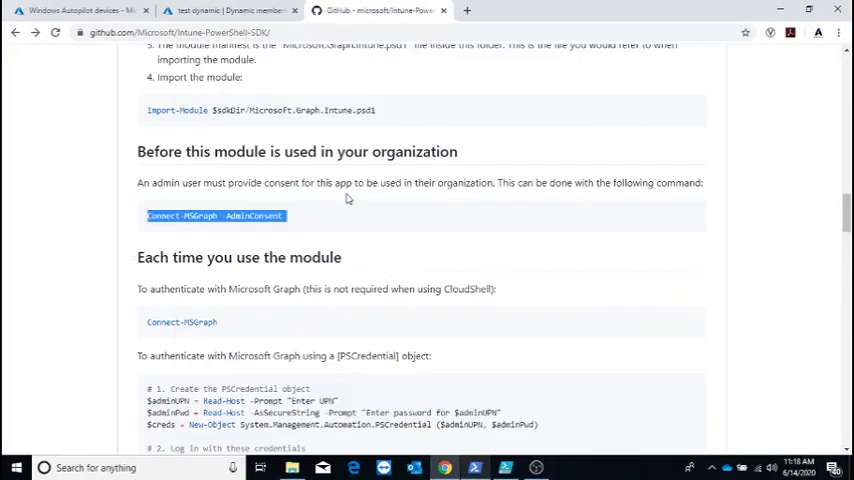
Step: Review the Connect-MSGraph authentication examples, then close the Intune PowerShell SDK readme
{"action": "scroll", "scroll_direction": "down", "scroll_amount": 3}
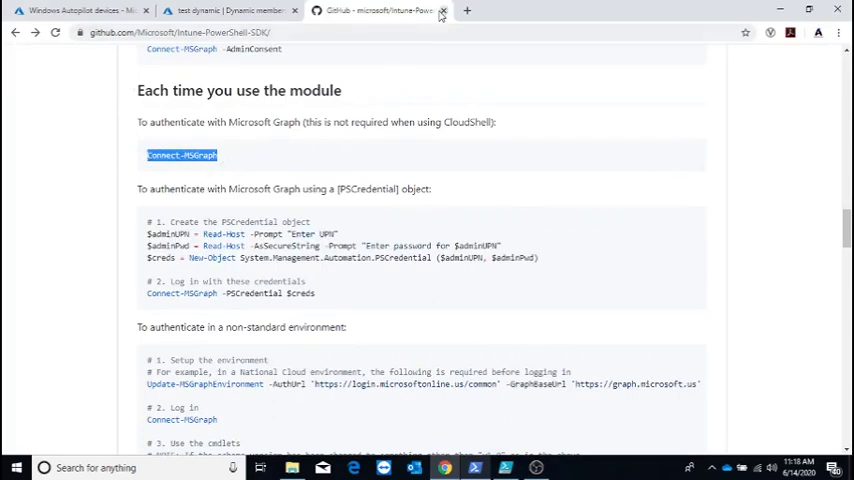
{"action": "left_click", "coordinate": [230, 11]}
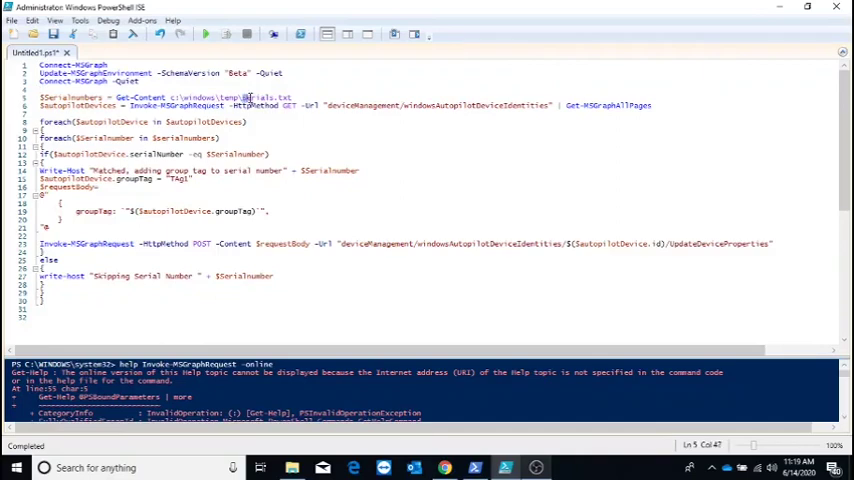
{"action": "double_click", "coordinate": [270, 97]}
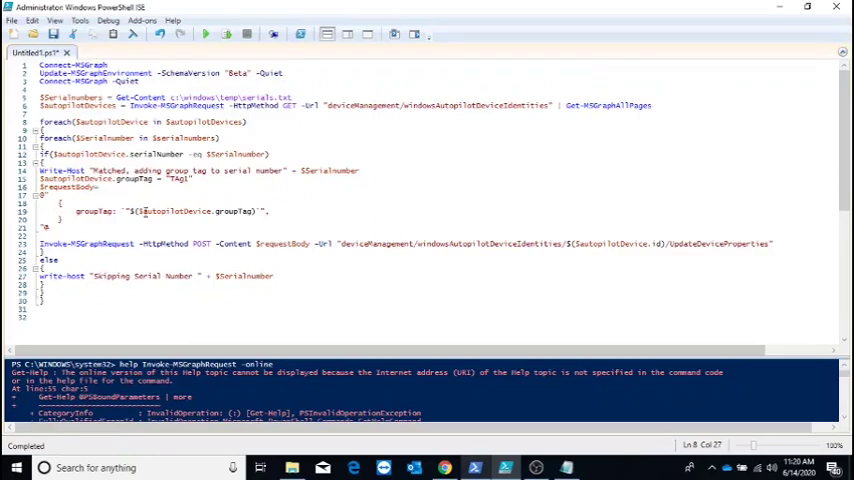
{"action": "mouse_move", "coordinate": [145, 210]}
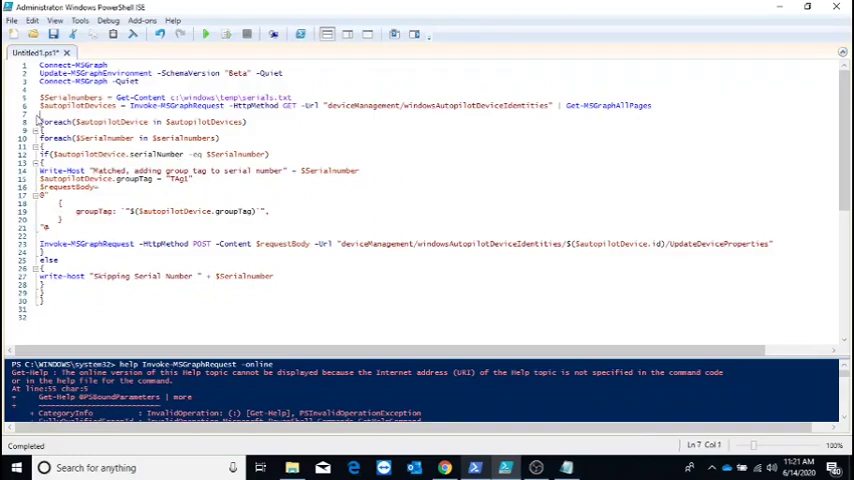
Step: Replace the group tag TAg1 with newgt1 on line 15 and enlarge the console pane
{"action": "double_click", "coordinate": [78, 105]}
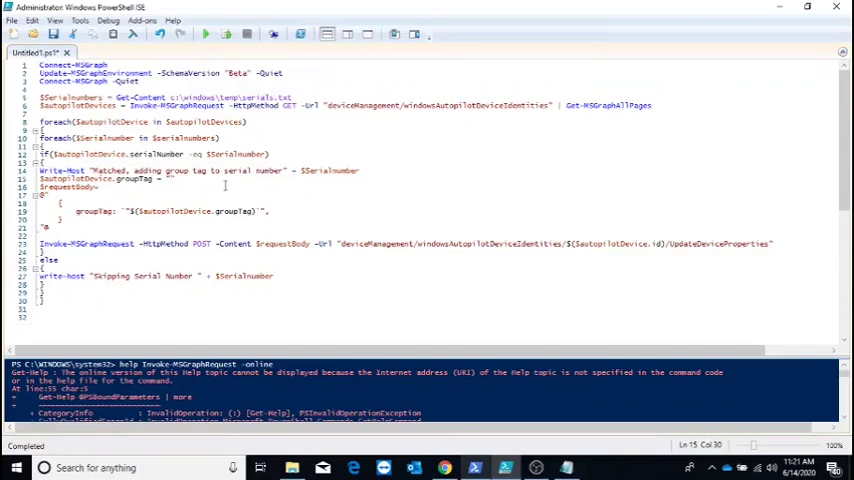
{"action": "type", "text": "newgt1"}
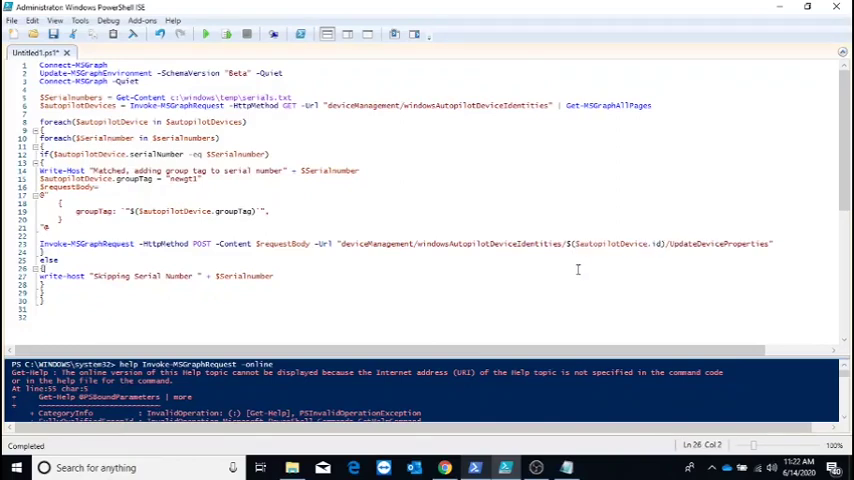
{"action": "double_click", "coordinate": [685, 243]}
{"action": "type", "text": "help Invoke-MSGraphRequest"}
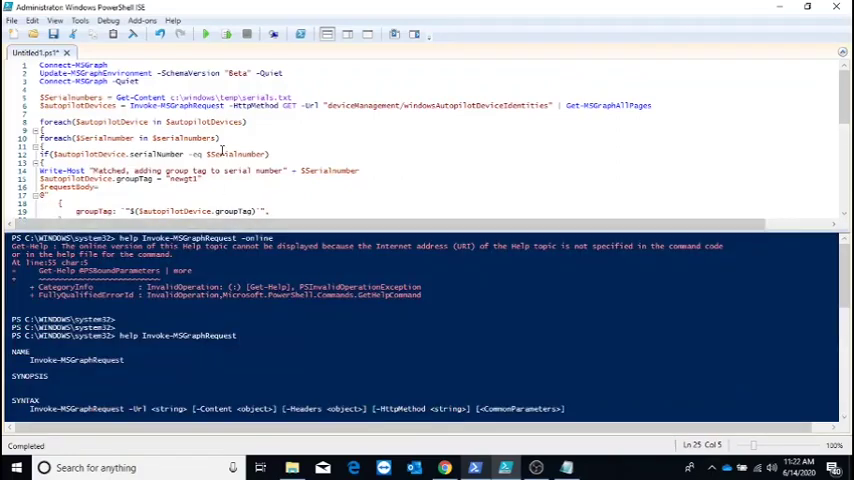
{"action": "mouse_move", "coordinate": [207, 34]}
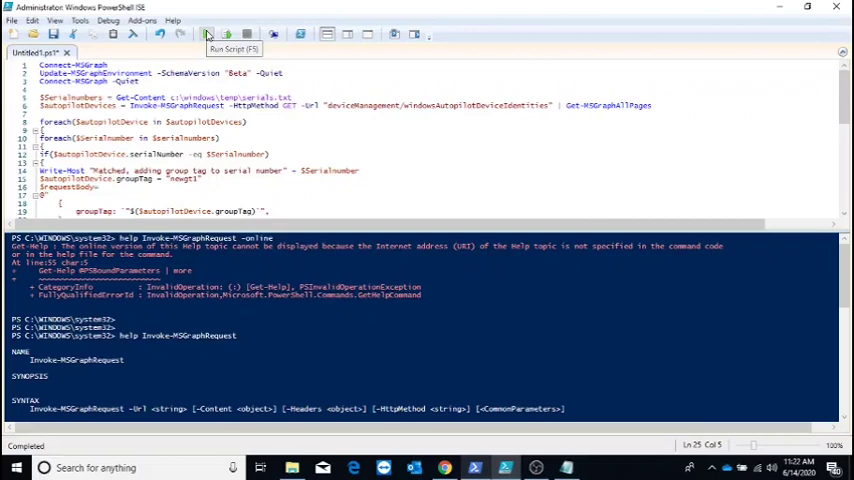
Step: Run the tagging script, complete the Microsoft sign-in, and confirm PC0U6004 was matched
{"action": "left_click", "coordinate": [207, 34]}
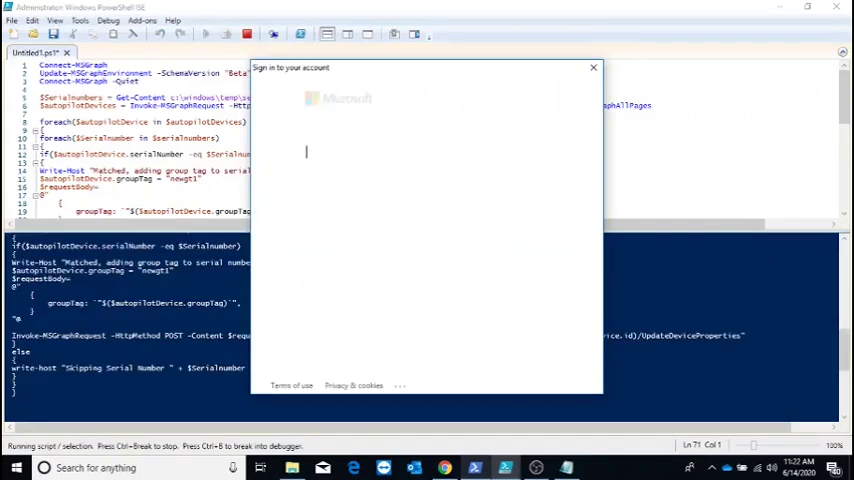
{"action": "left_click", "coordinate": [593, 67]}
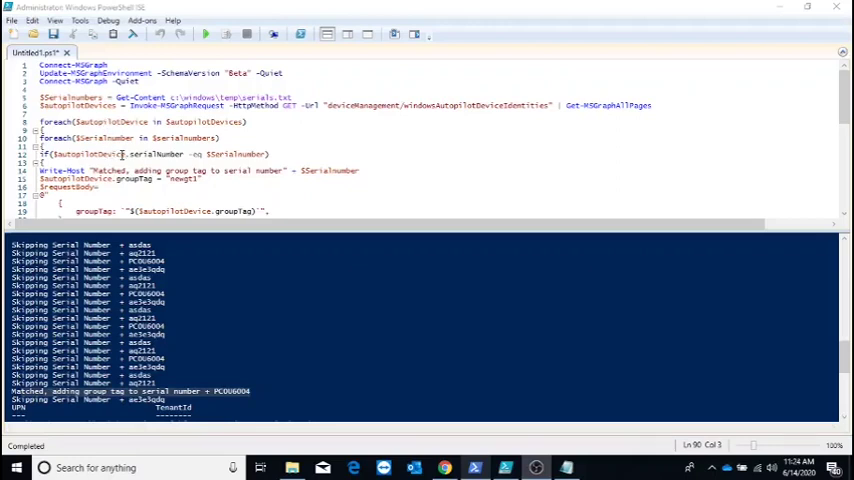
{"action": "left_click", "coordinate": [211, 154]}
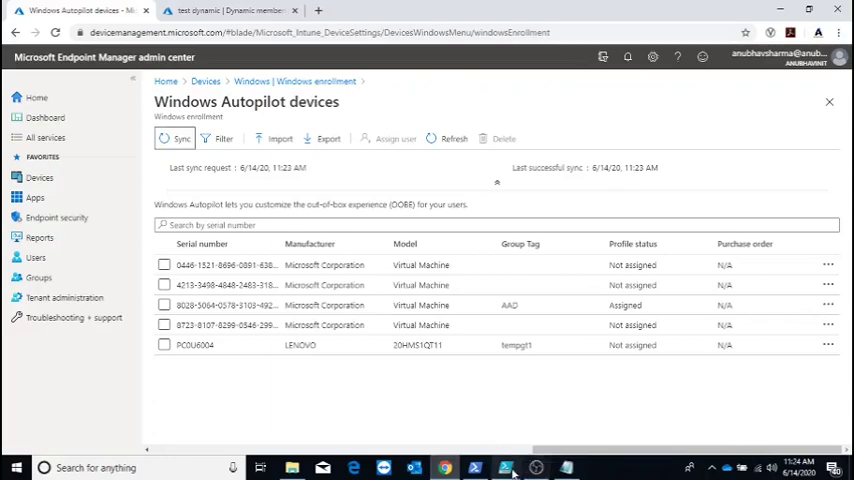
Step: Bring PowerShell ISE back into view to check the script output for PC0U6004
{"action": "left_click", "coordinate": [505, 467]}
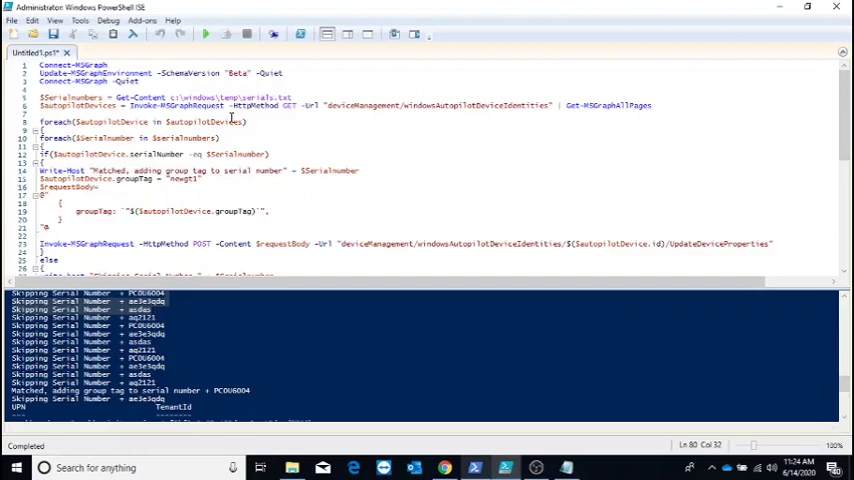
{"action": "mouse_move", "coordinate": [457, 157]}
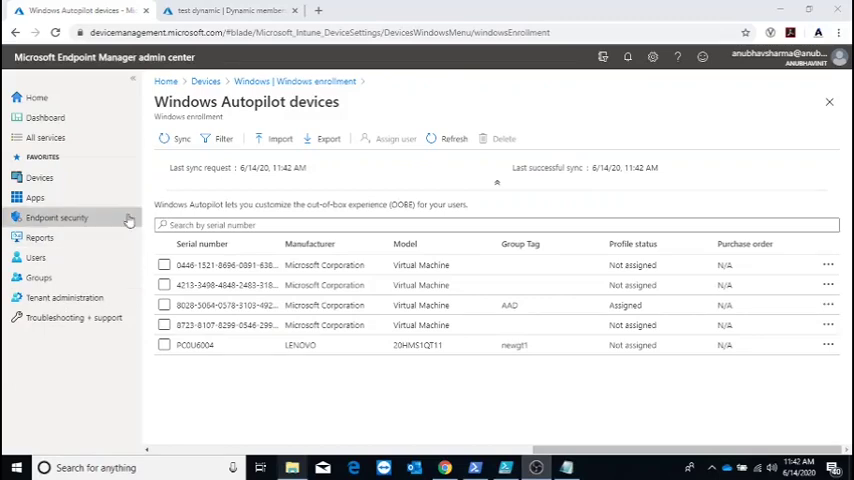
{"action": "mouse_move", "coordinate": [432, 362]}
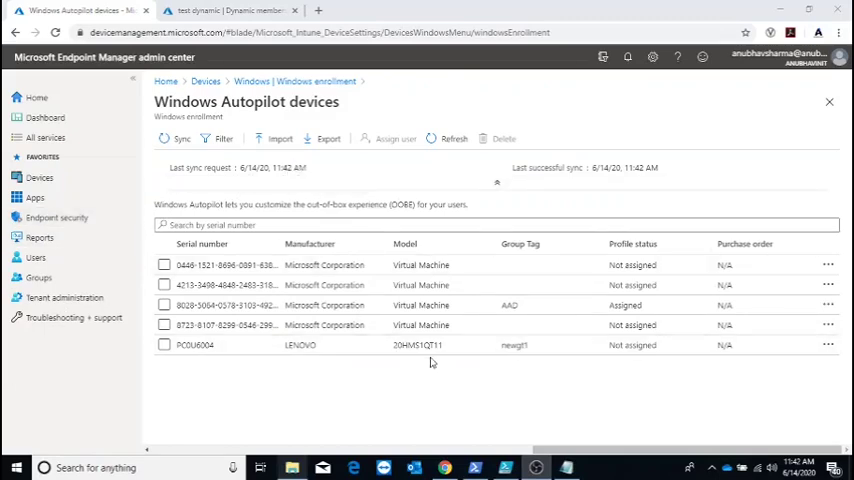